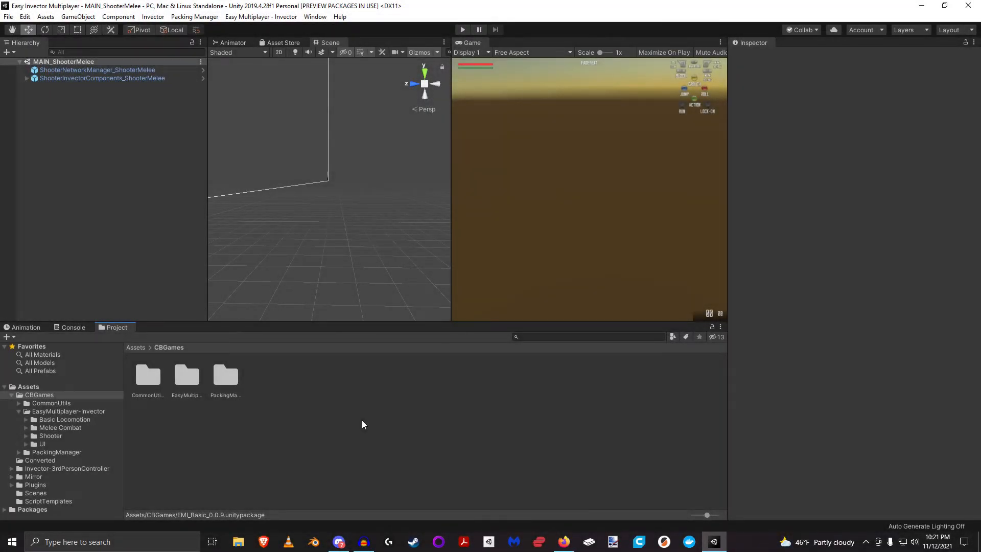
pyautogui.moveTo(313, 432)
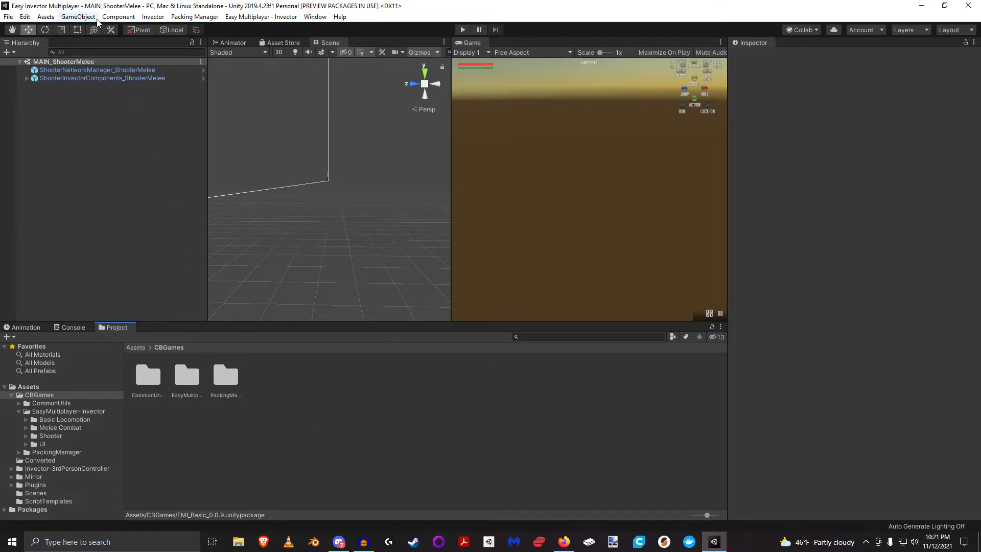
pyautogui.moveTo(76, 42)
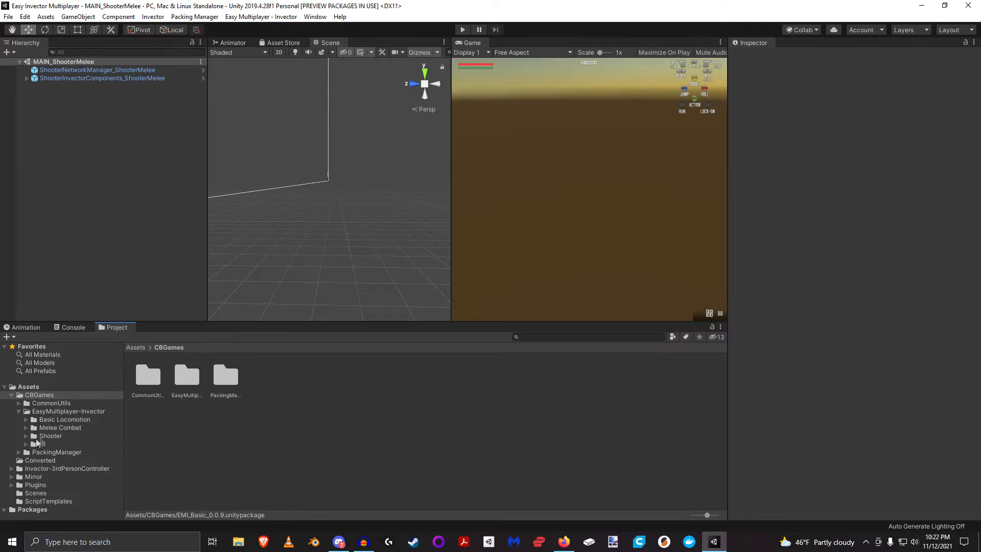
# Step: Expand CBGames > EasyMultiplayer-Invector and select UI to list its four subfolders
pyautogui.click(42, 443)
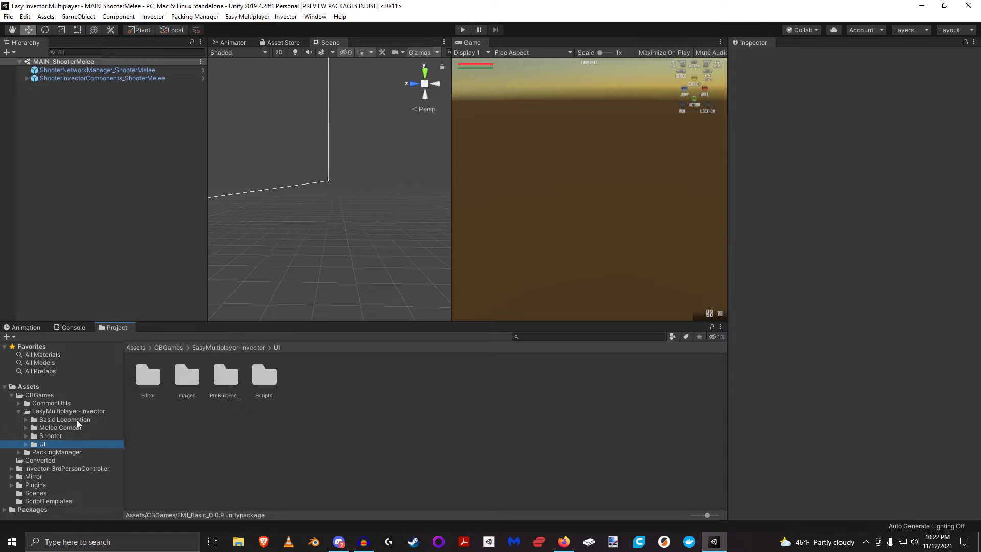
pyautogui.moveTo(73, 424)
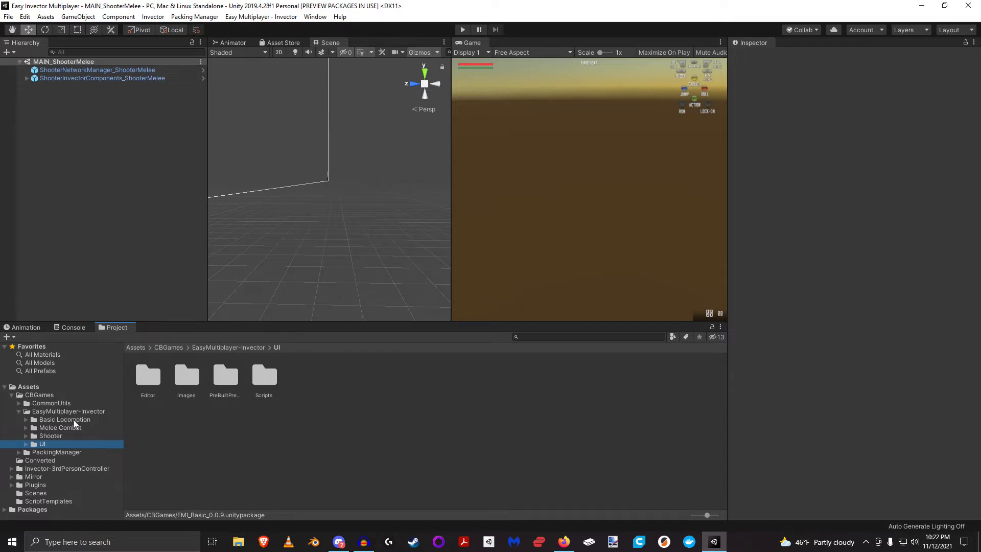
pyautogui.click(59, 427)
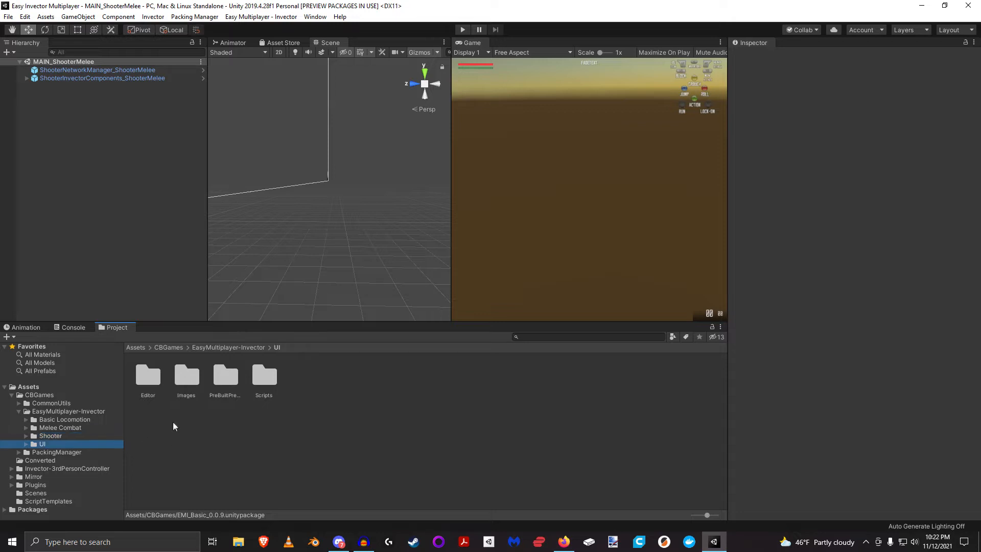
pyautogui.moveTo(187, 417)
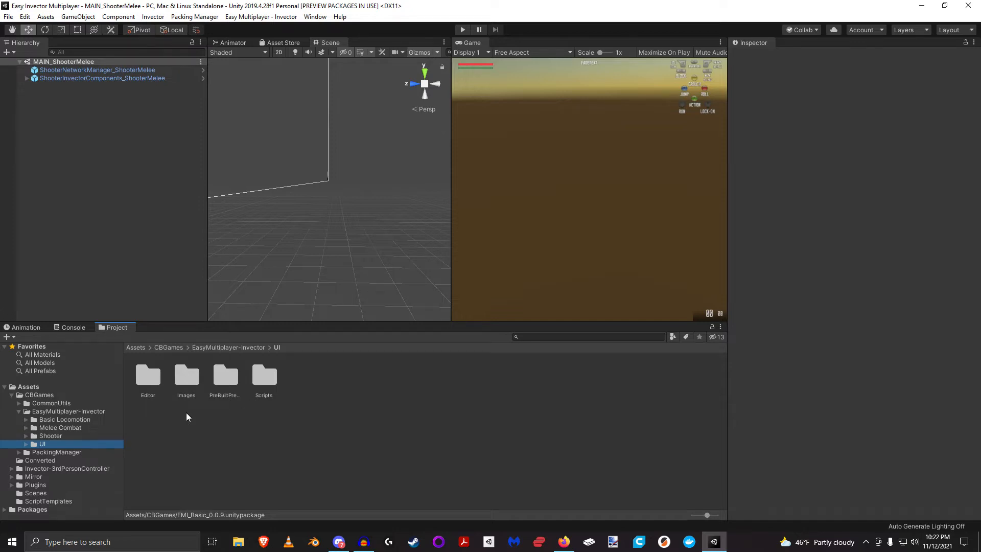
pyautogui.moveTo(120, 405)
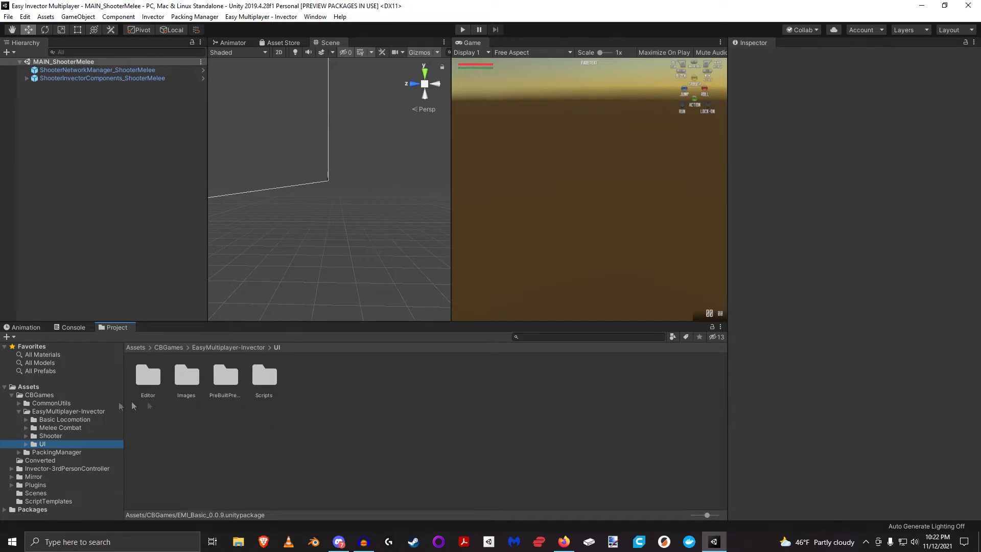
pyautogui.click(66, 419)
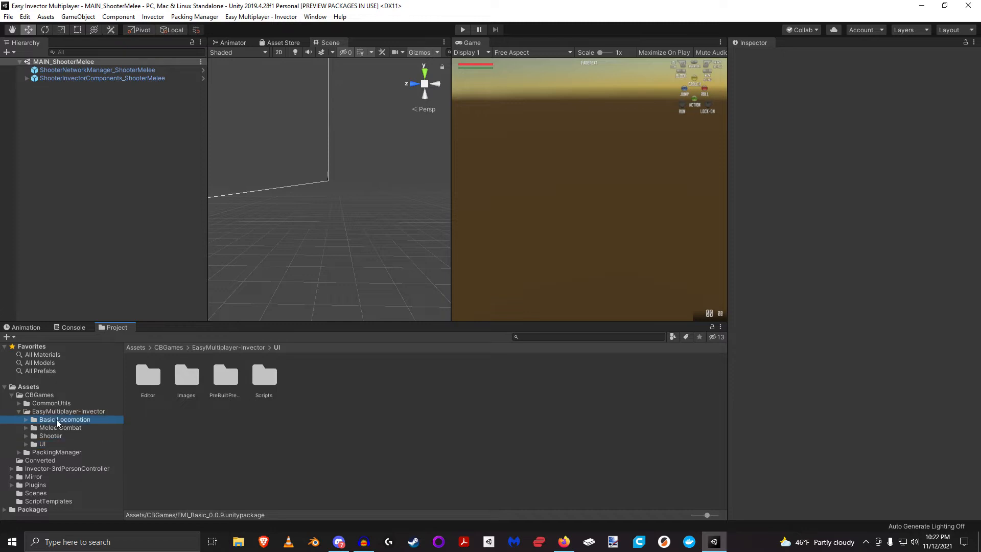
pyautogui.click(42, 443)
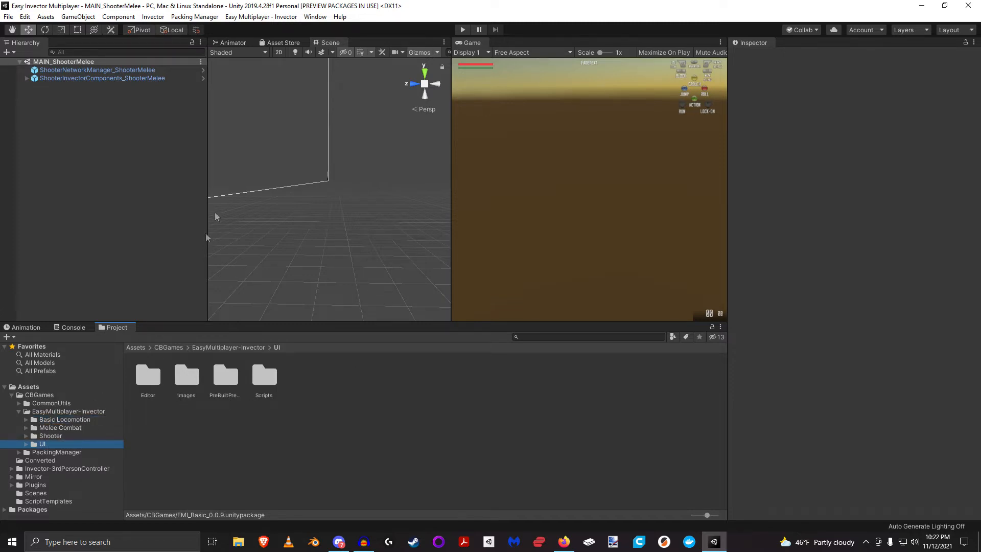
pyautogui.click(45, 17)
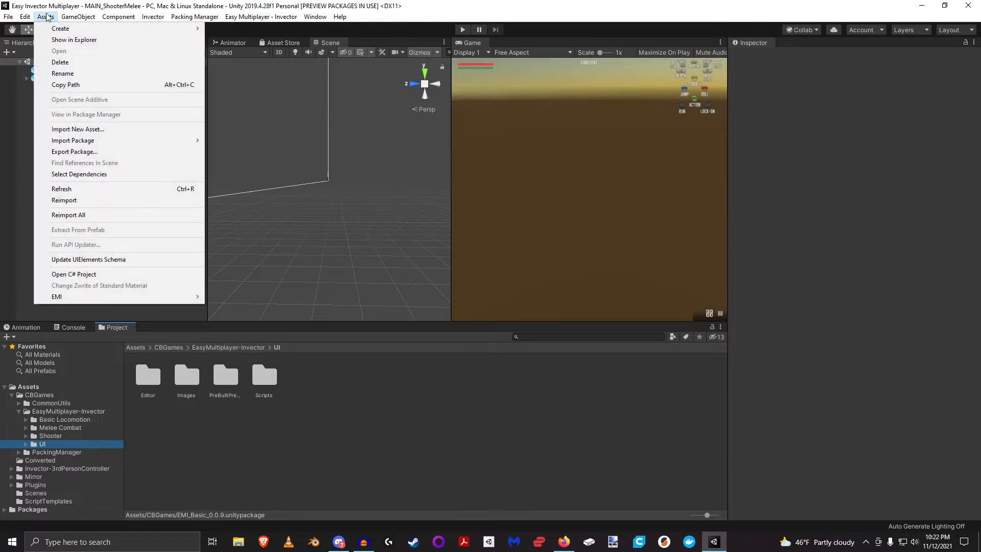
pyautogui.click(78, 129)
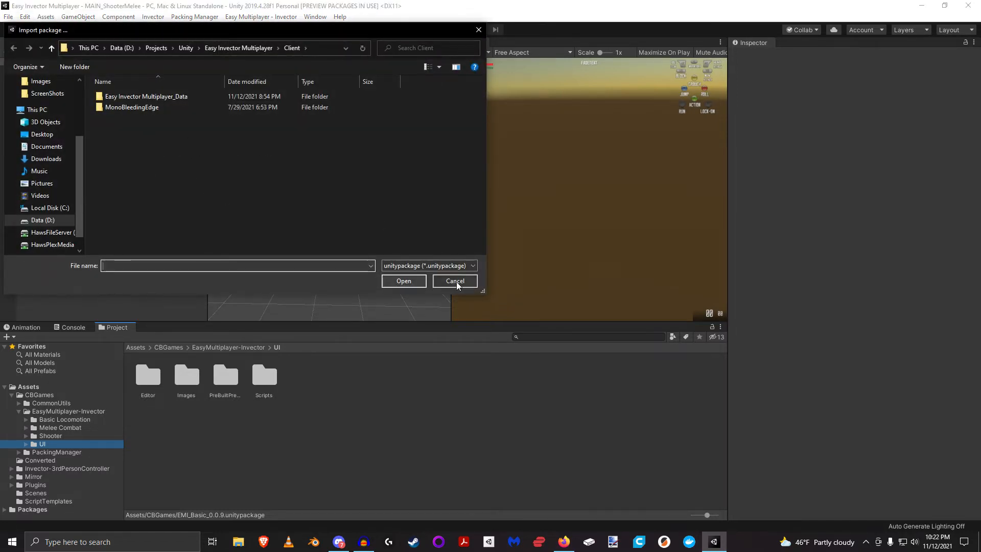
pyautogui.click(455, 280)
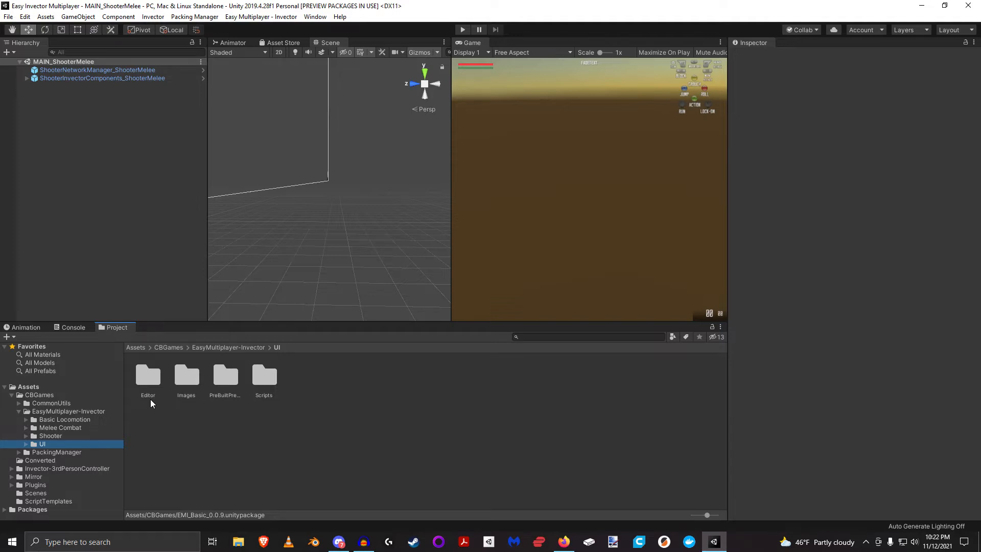
pyautogui.moveTo(155, 383)
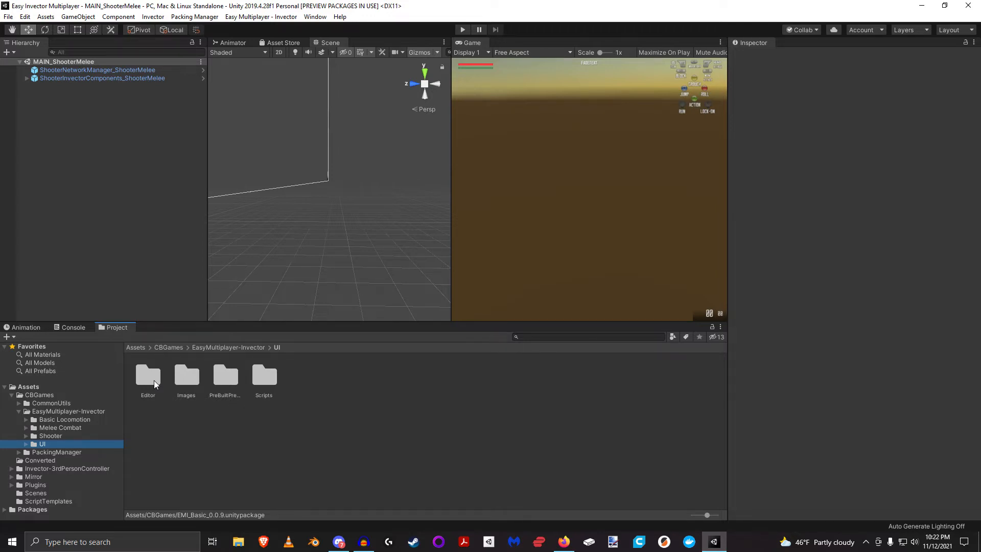
# Step: Open the Editor folder's VERSION file view, then show the Images folder's sprites
pyautogui.doubleClick(148, 376)
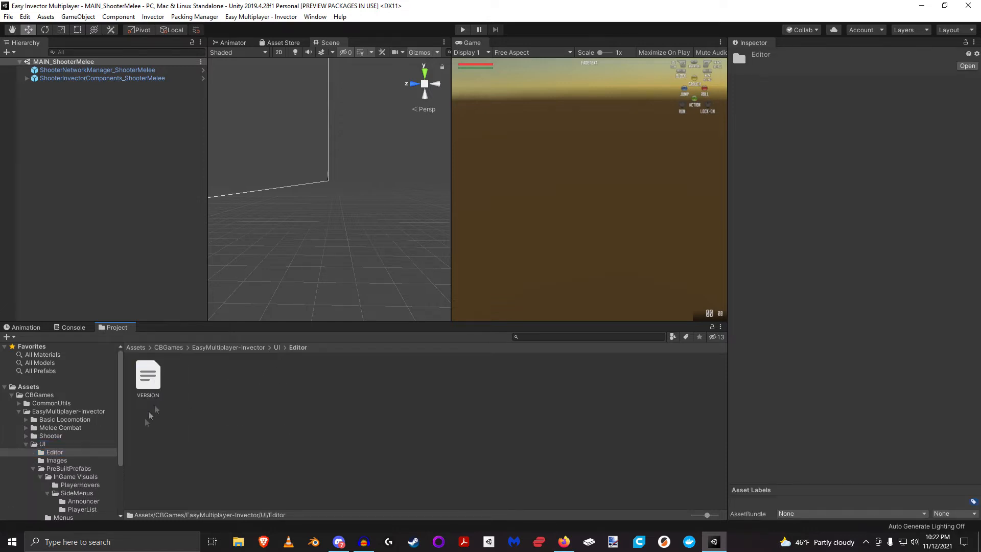
pyautogui.moveTo(231, 422)
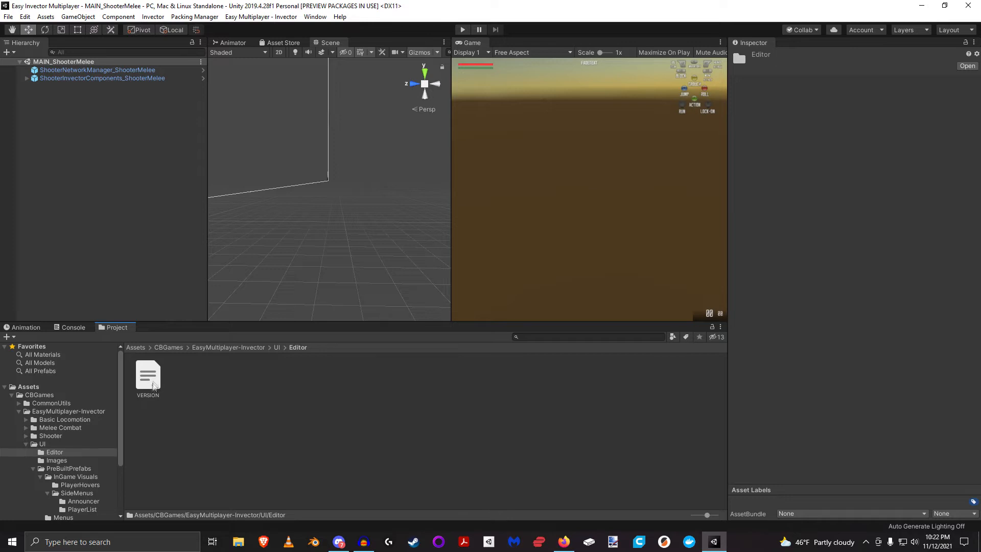
pyautogui.moveTo(150, 387)
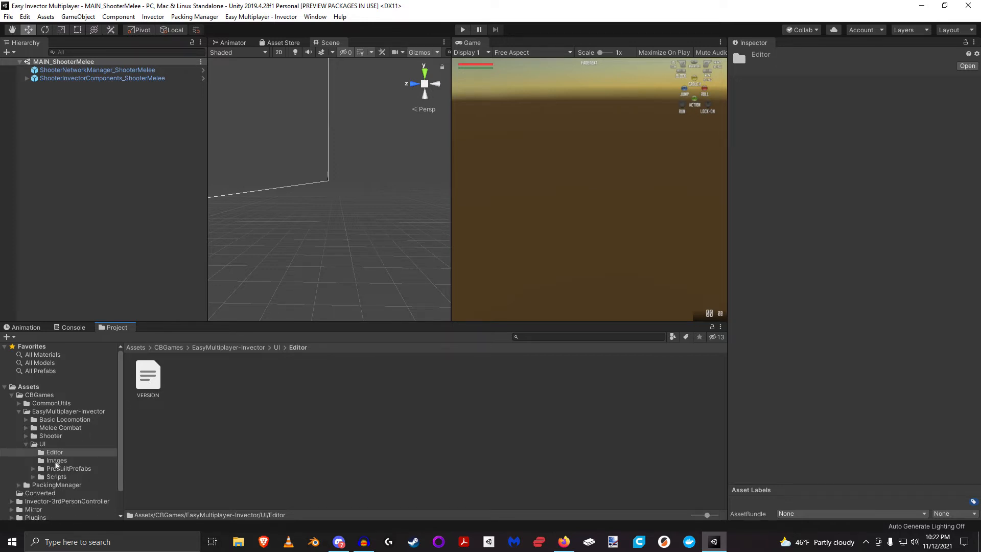
pyautogui.click(56, 460)
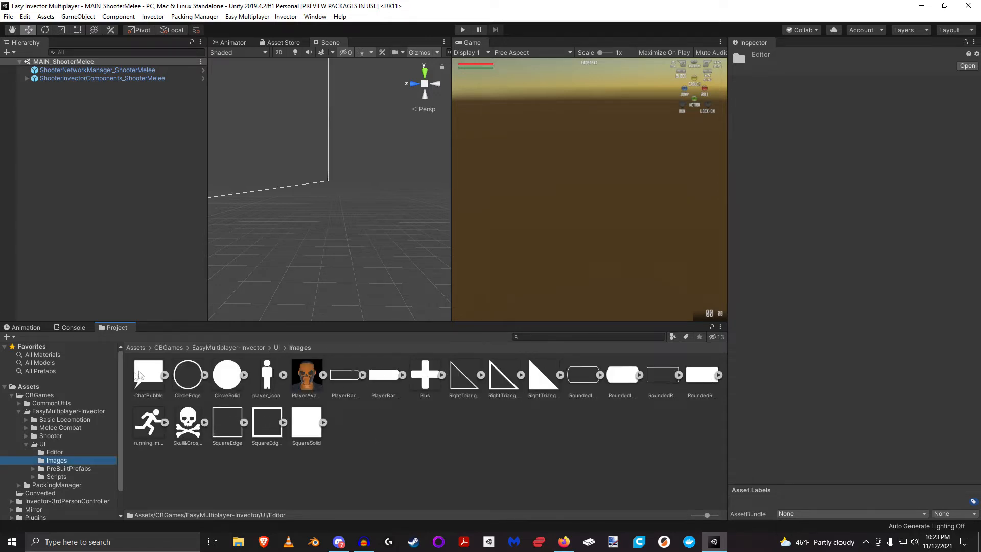
pyautogui.moveTo(582, 471)
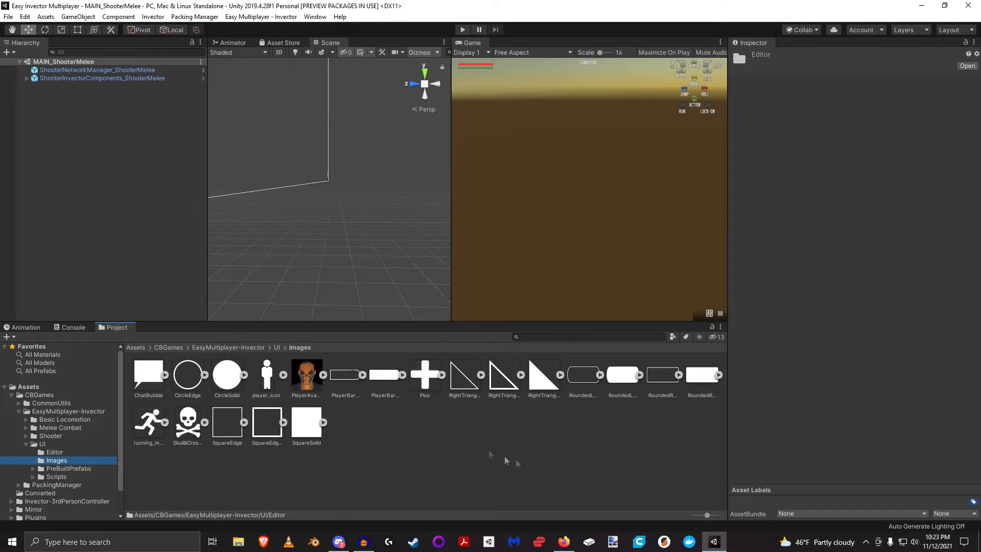
pyautogui.moveTo(169, 401)
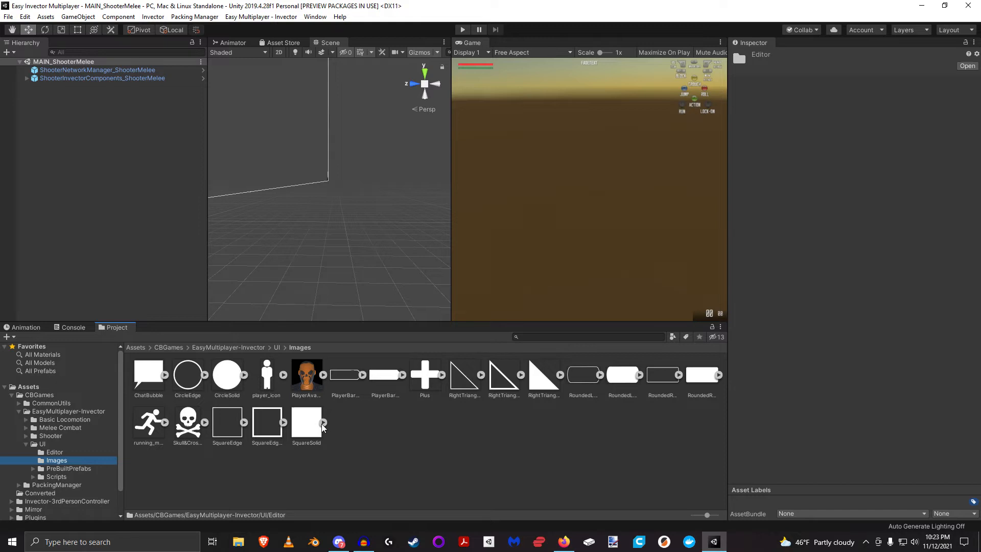
# Step: Open the PreBuiltPrefabs folder and its Menus subfolder
pyautogui.click(68, 468)
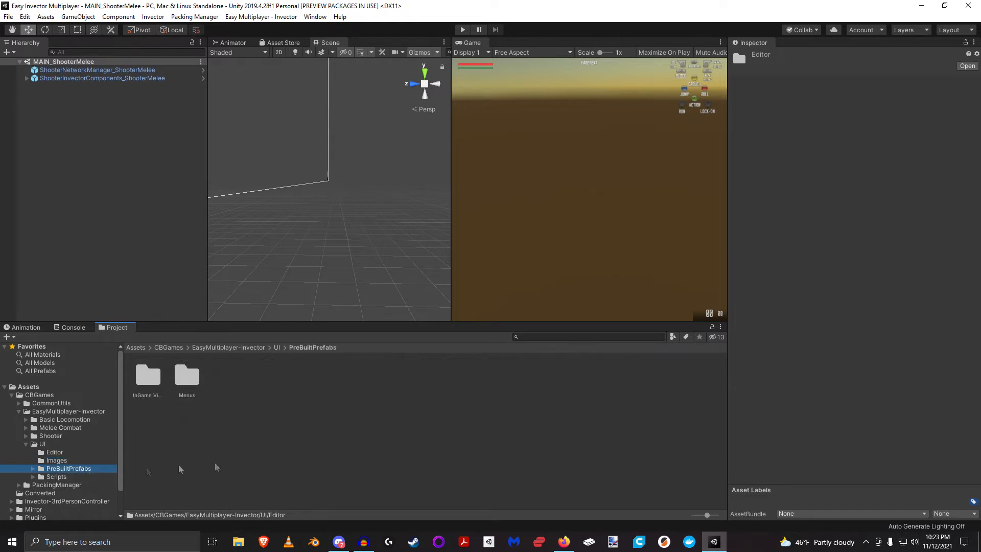
pyautogui.moveTo(267, 463)
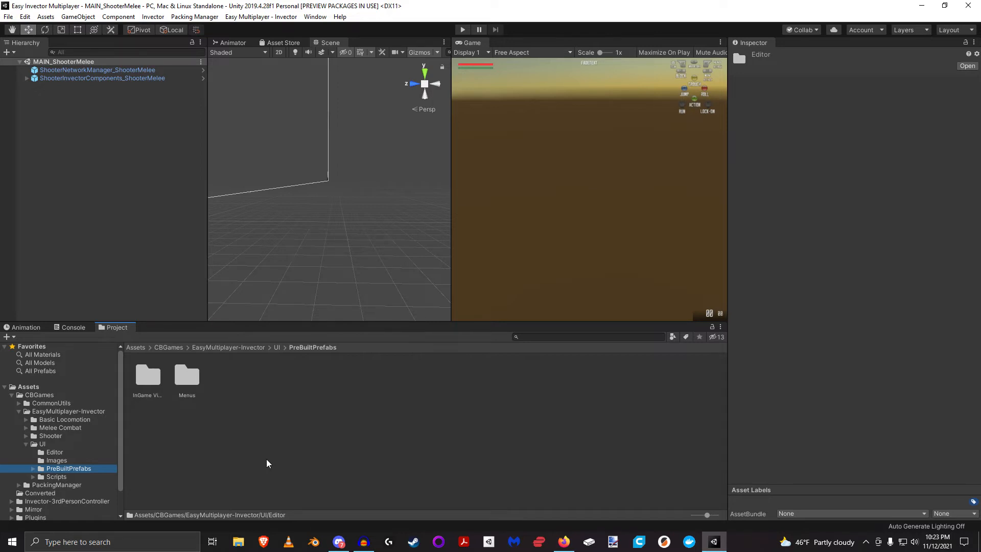
pyautogui.moveTo(307, 351)
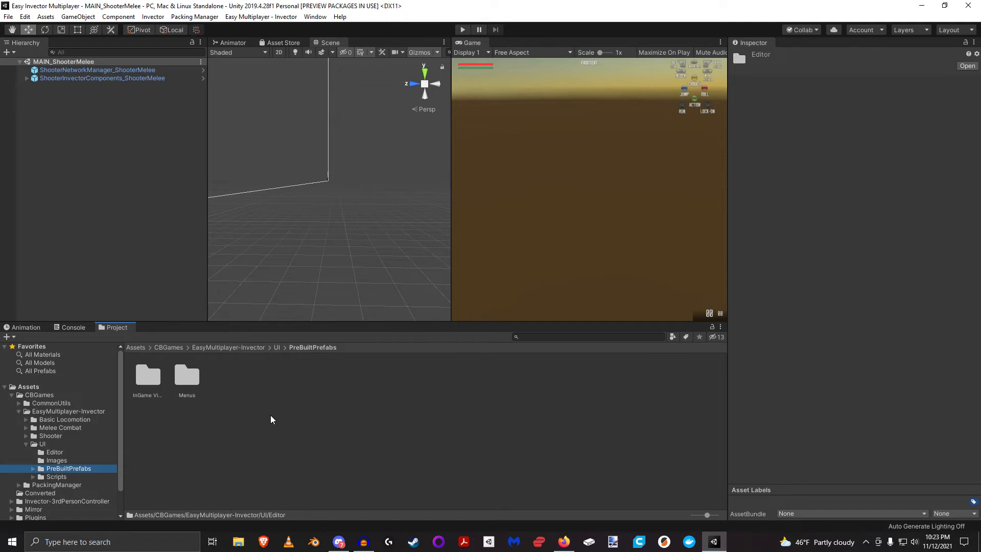
pyautogui.click(186, 376)
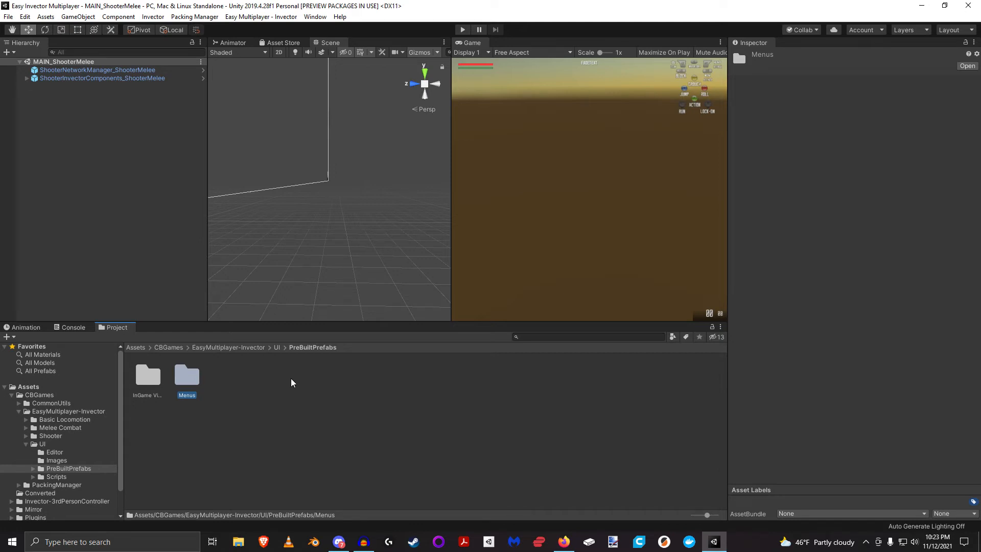
pyautogui.doubleClick(186, 375)
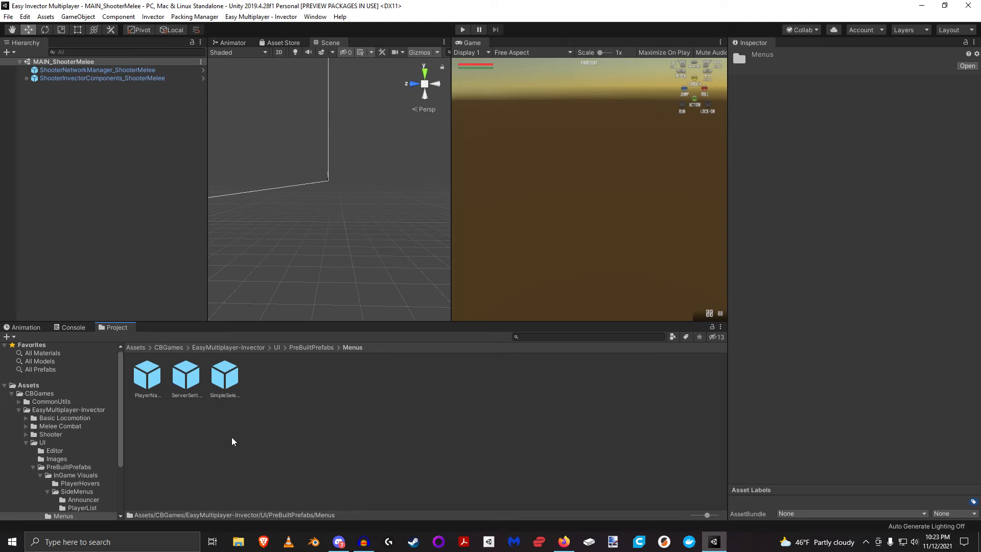
# Step: Inspect the SimpleSelectionMenu and PlayerNameInput prefabs, then return to PreBuiltPrefabs
pyautogui.click(223, 376)
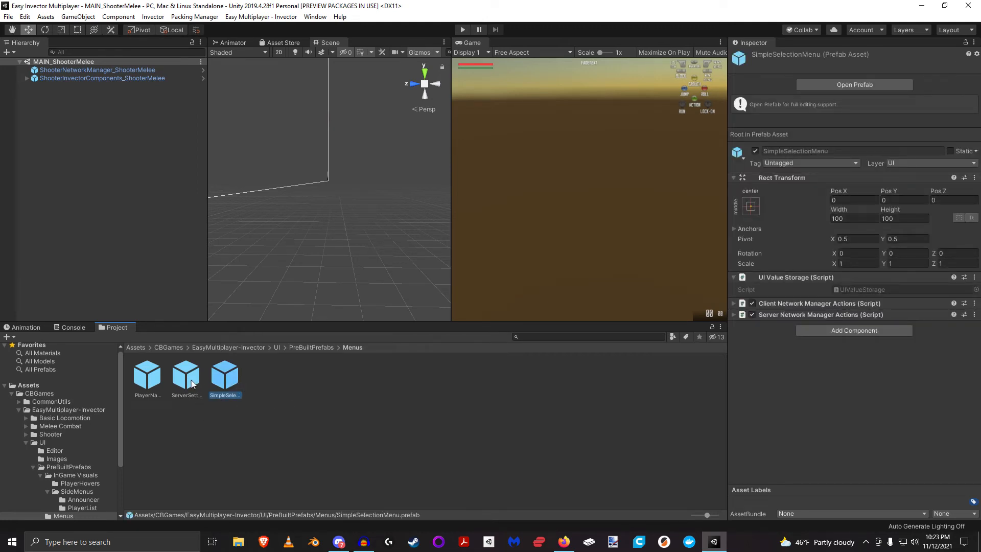
pyautogui.click(147, 376)
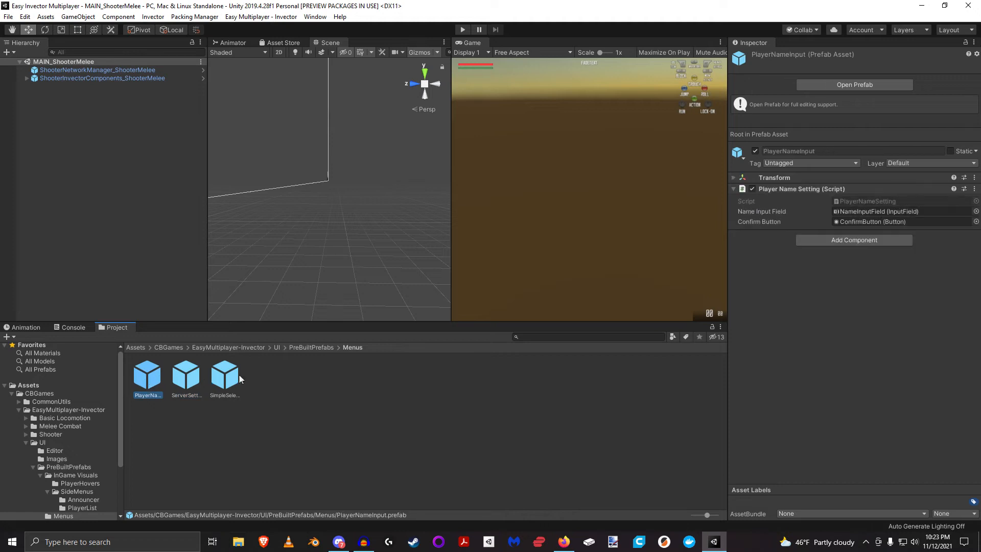
pyautogui.click(224, 375)
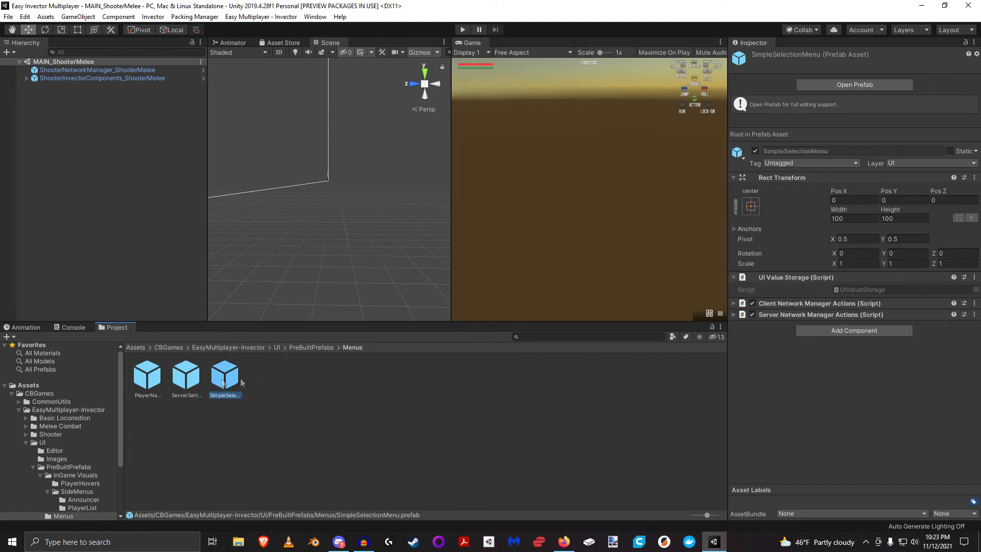
pyautogui.click(312, 348)
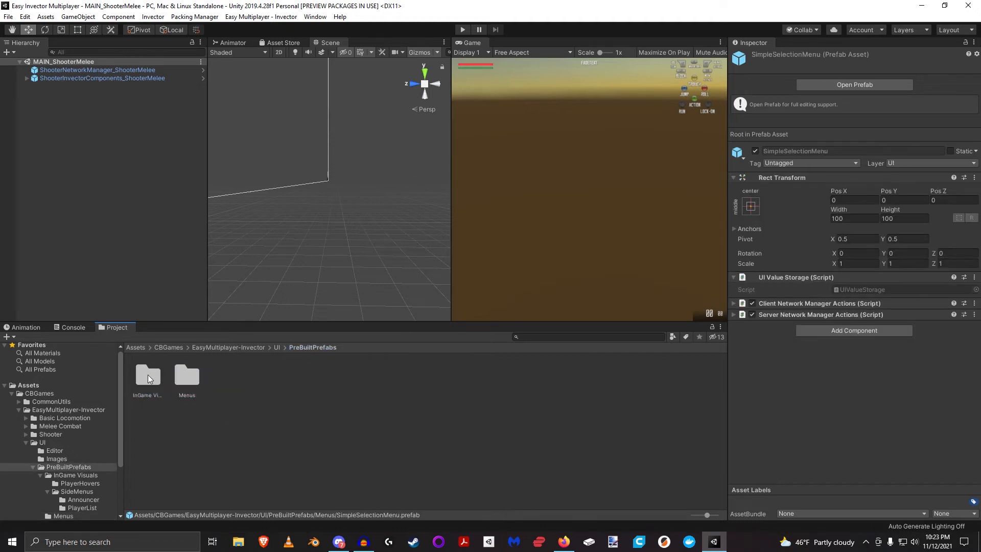
# Step: Open InGame Visuals and browse its PlayerHovers and SideMenus subfolders
pyautogui.doubleClick(148, 375)
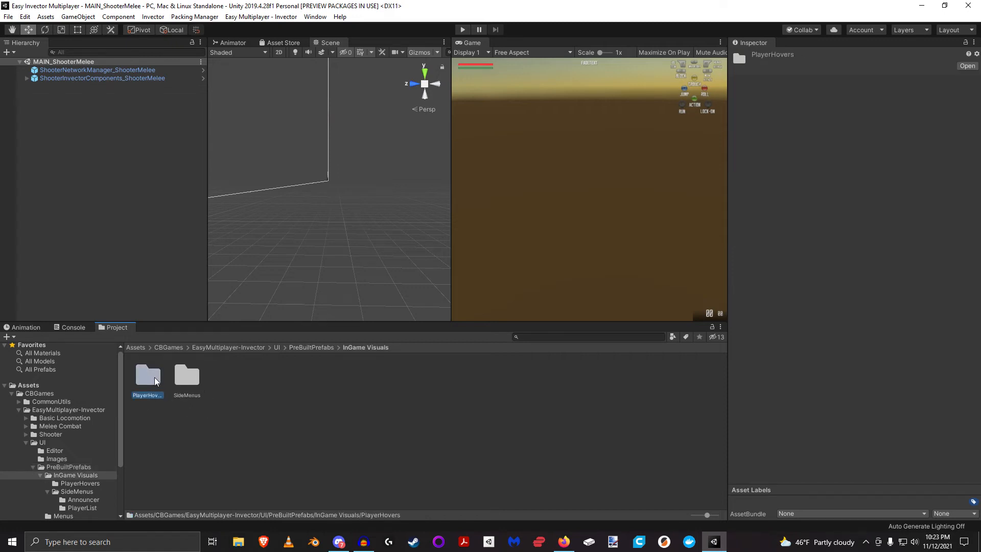
pyautogui.moveTo(187, 376)
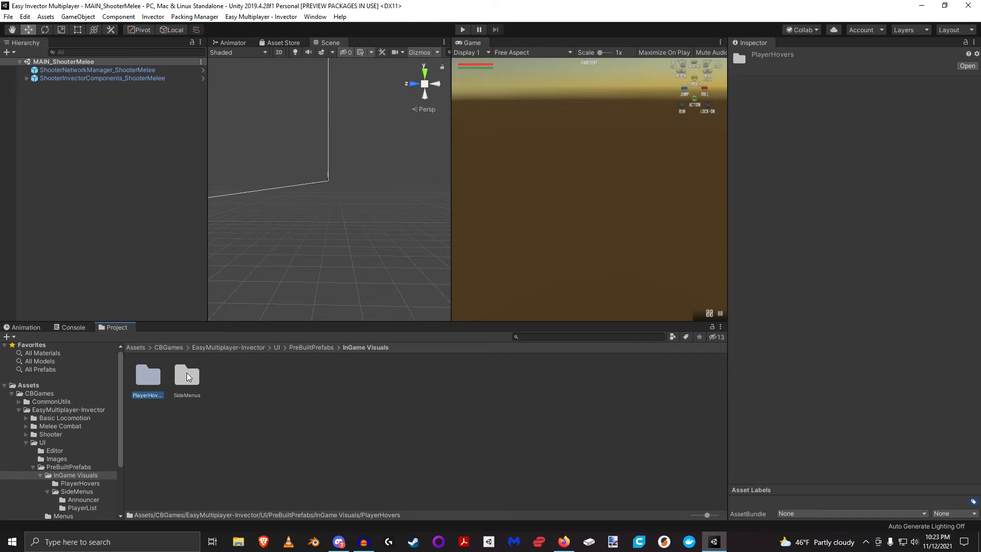
pyautogui.click(186, 375)
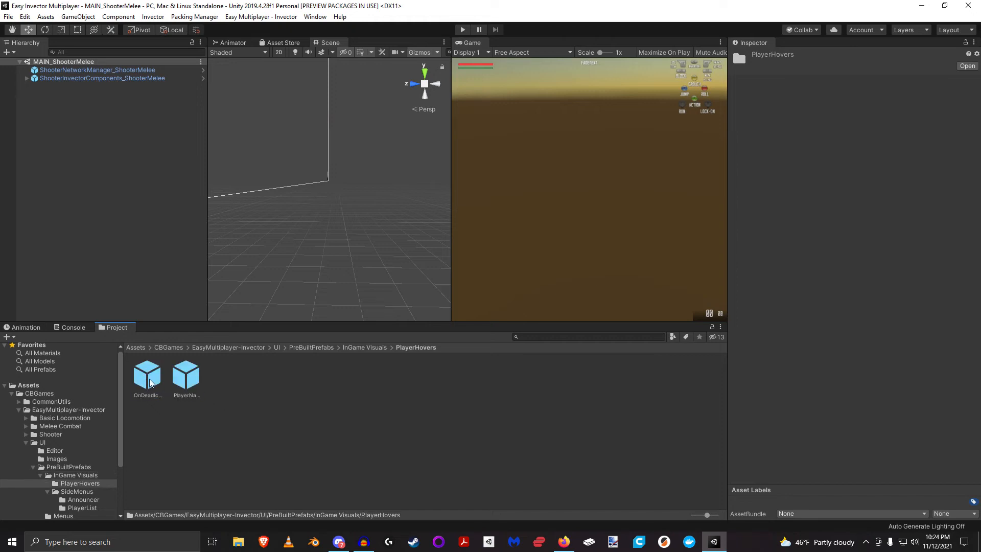
pyautogui.click(76, 491)
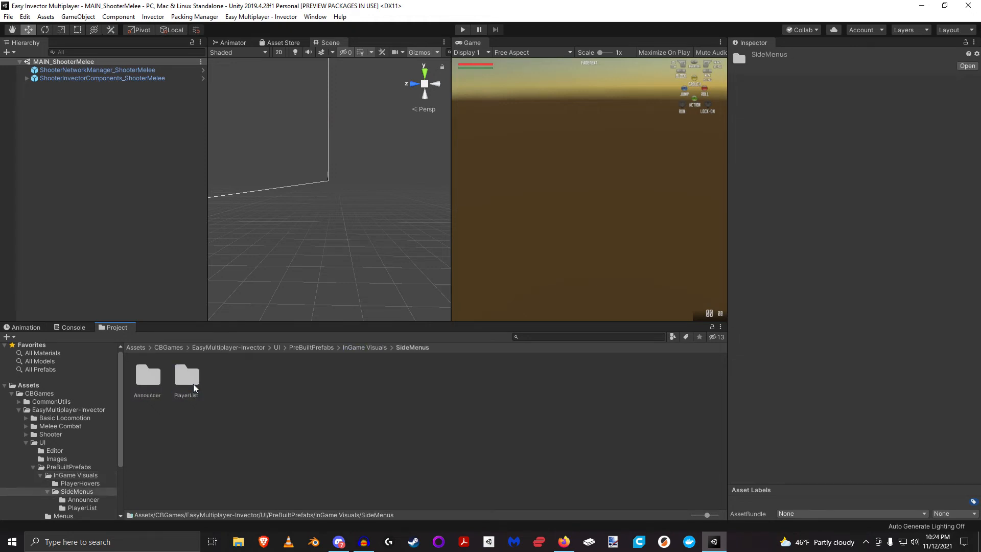
pyautogui.click(186, 376)
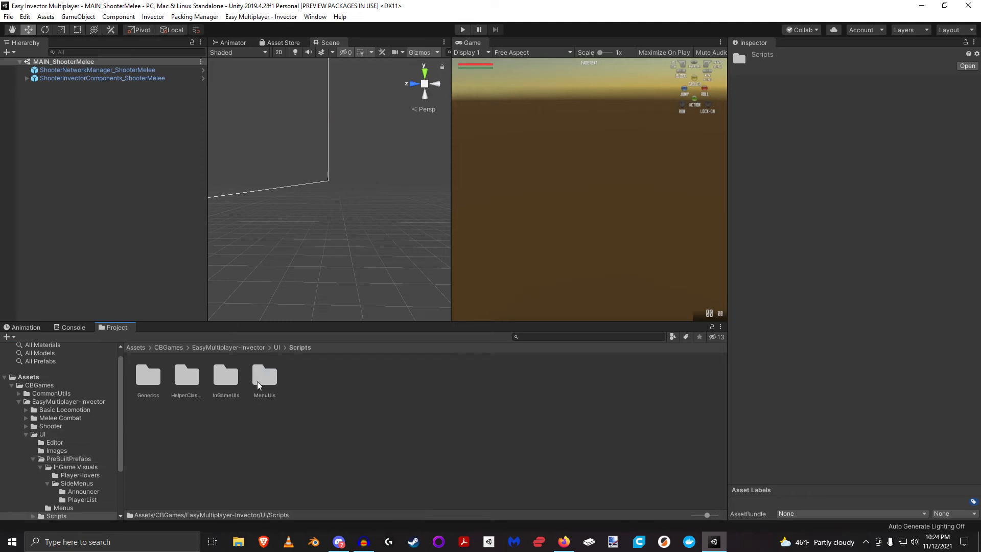
pyautogui.moveTo(305, 394)
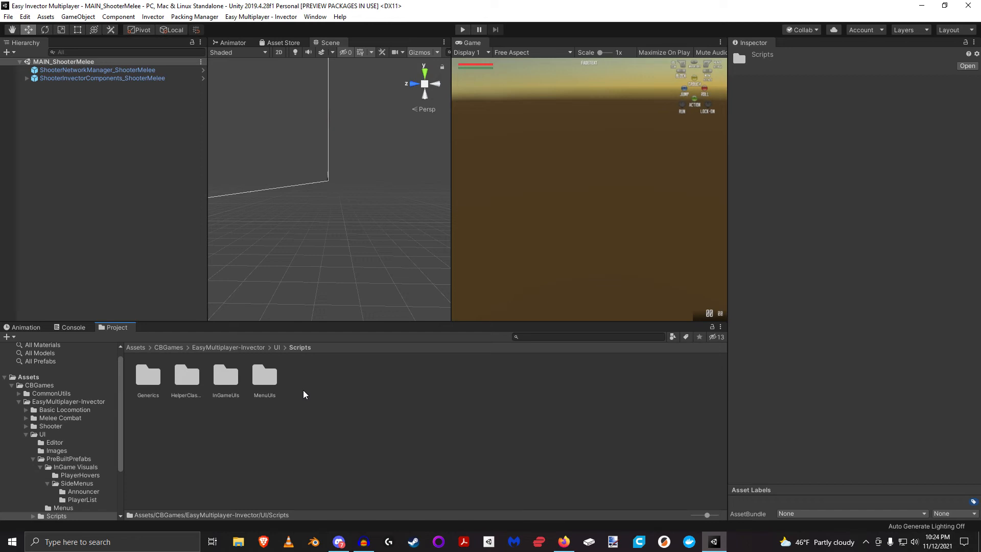
pyautogui.moveTo(271, 386)
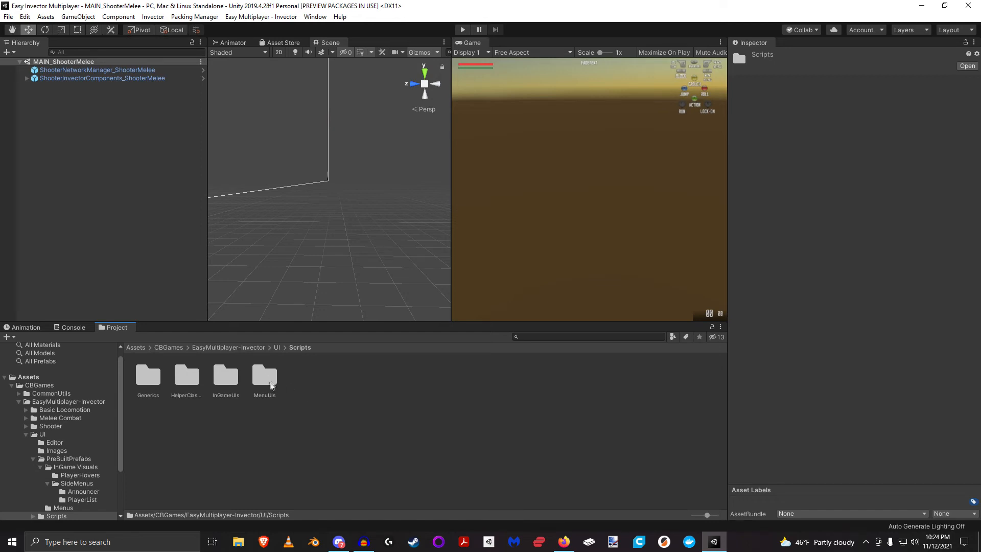
# Step: Open the Scripts folder and select the MenuUIs and InGameUIs subfolders
pyautogui.doubleClick(265, 375)
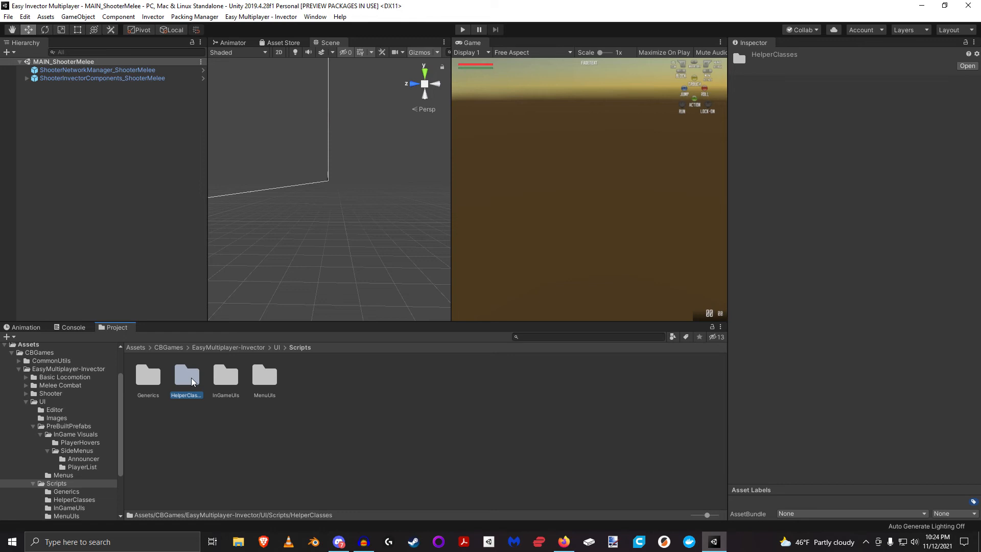
pyautogui.click(265, 375)
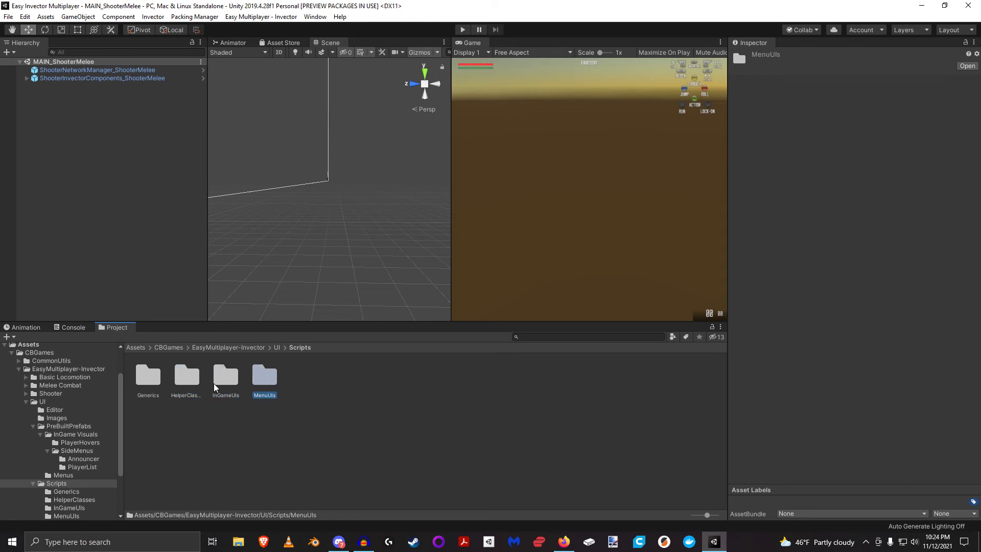
pyautogui.click(225, 376)
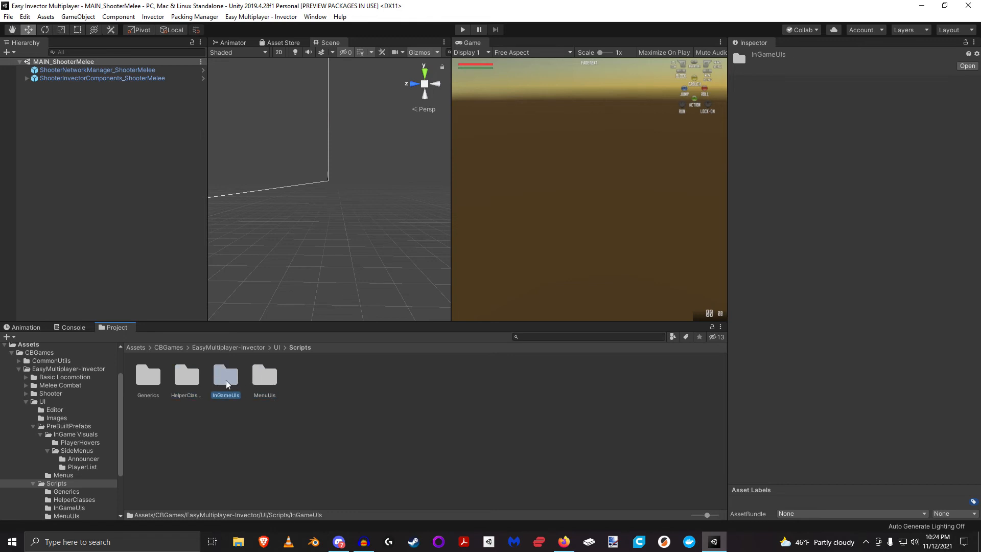
pyautogui.moveTo(234, 429)
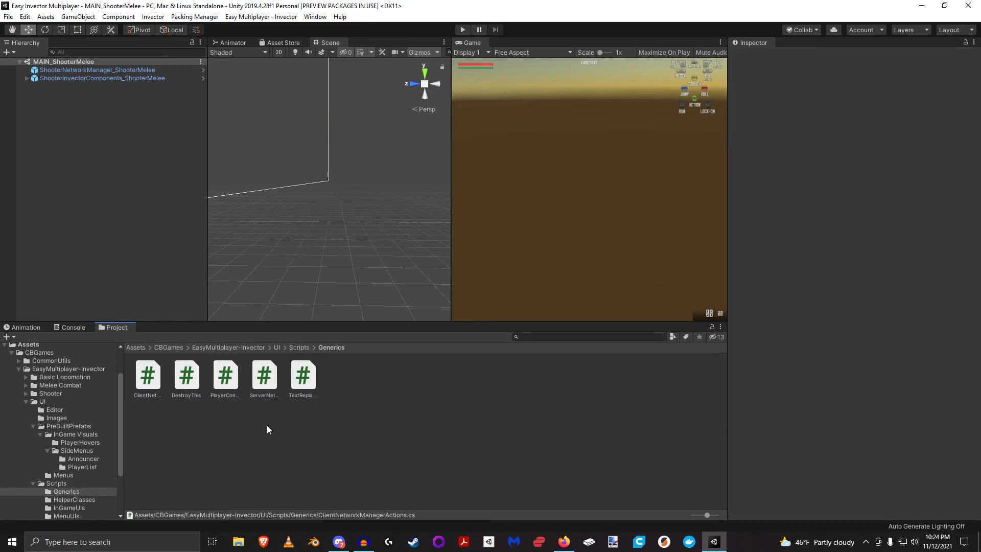
# Step: Preview ClientNetworkManagerActions, ServerNetworkManagerActions, TextReplacer and PlayerConnectionWatcher, then return to PreBuiltPrefabs
pyautogui.click(148, 376)
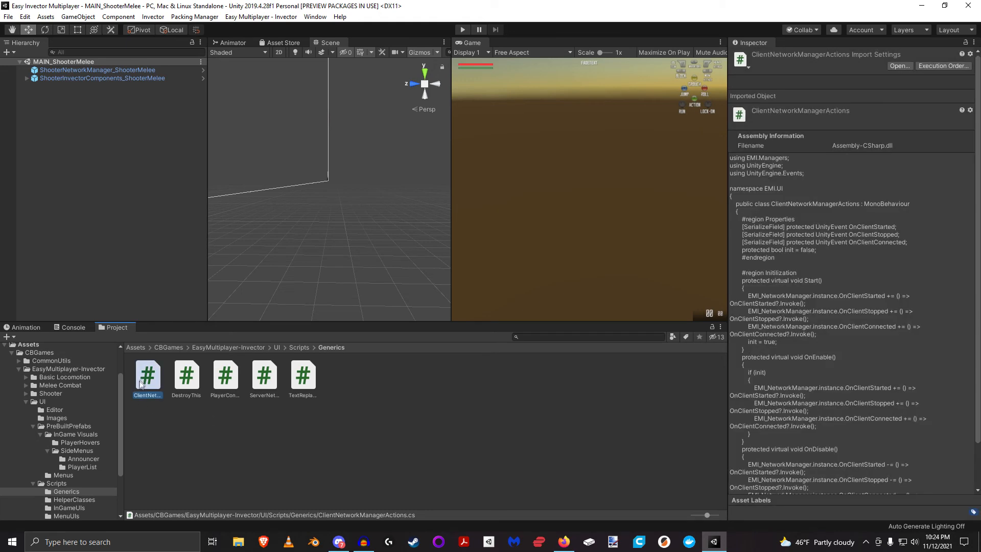
pyautogui.moveTo(203, 371)
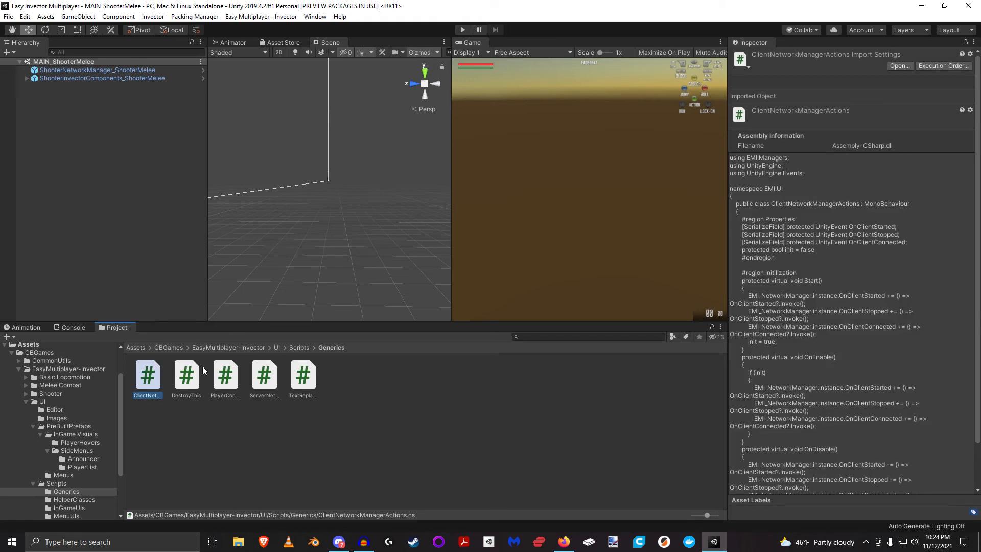
pyautogui.moveTo(262, 430)
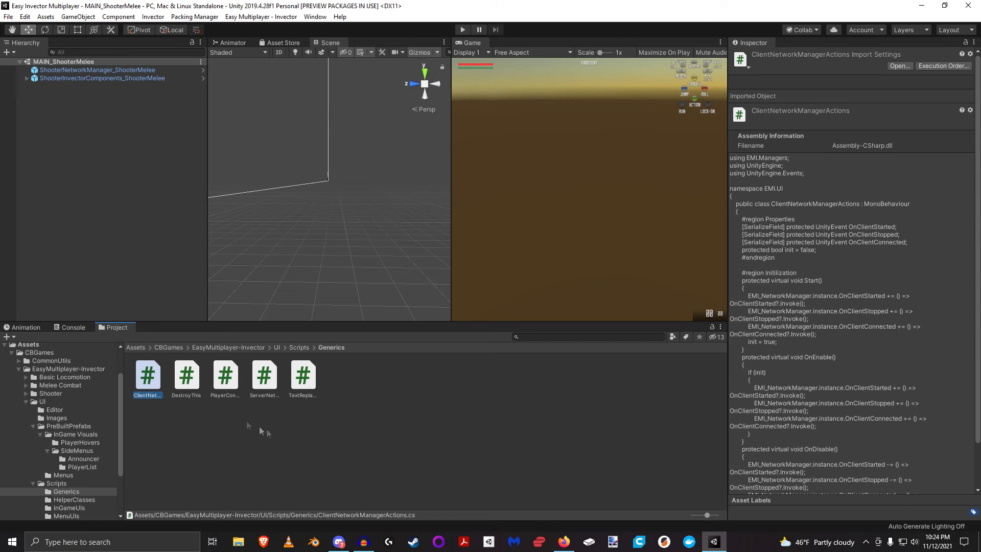
pyautogui.click(264, 376)
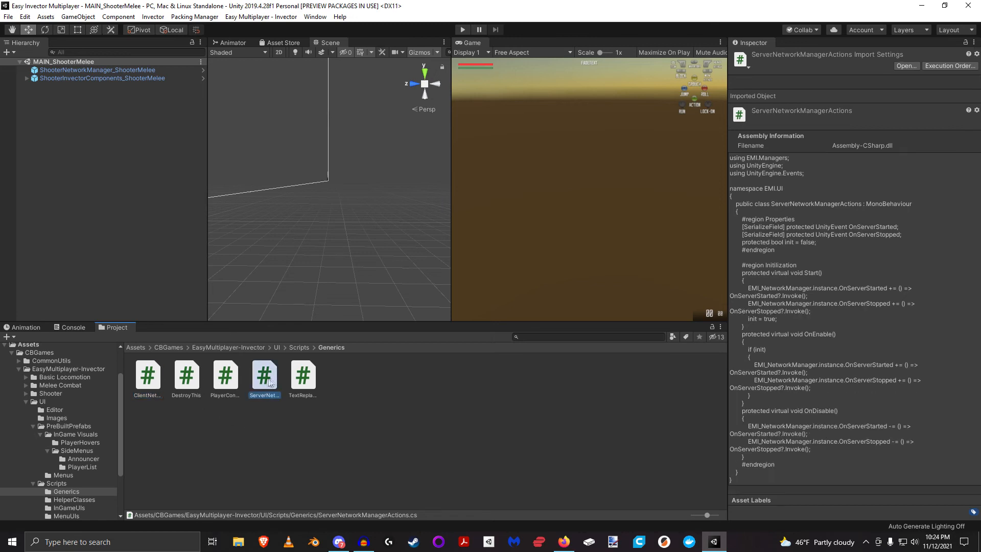
pyautogui.click(303, 376)
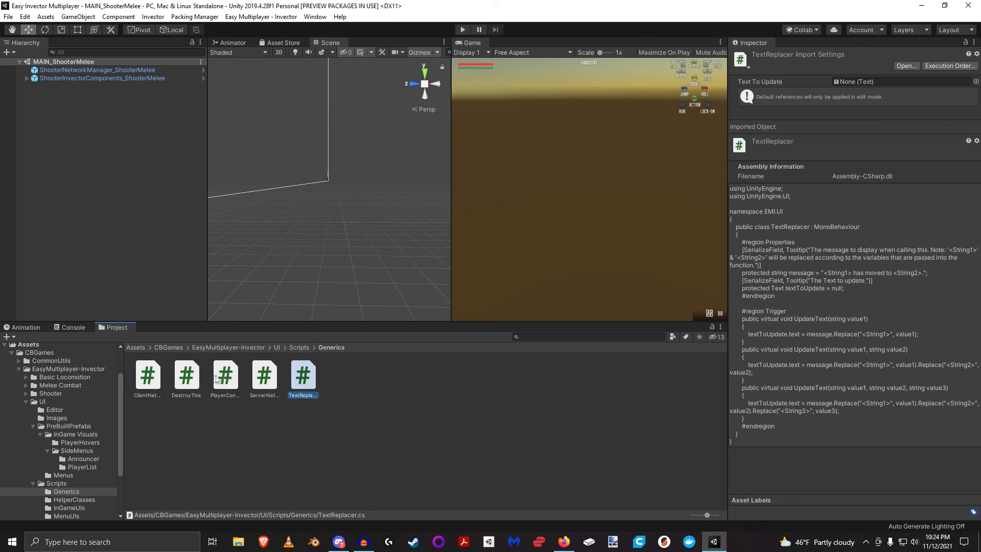
pyautogui.click(225, 376)
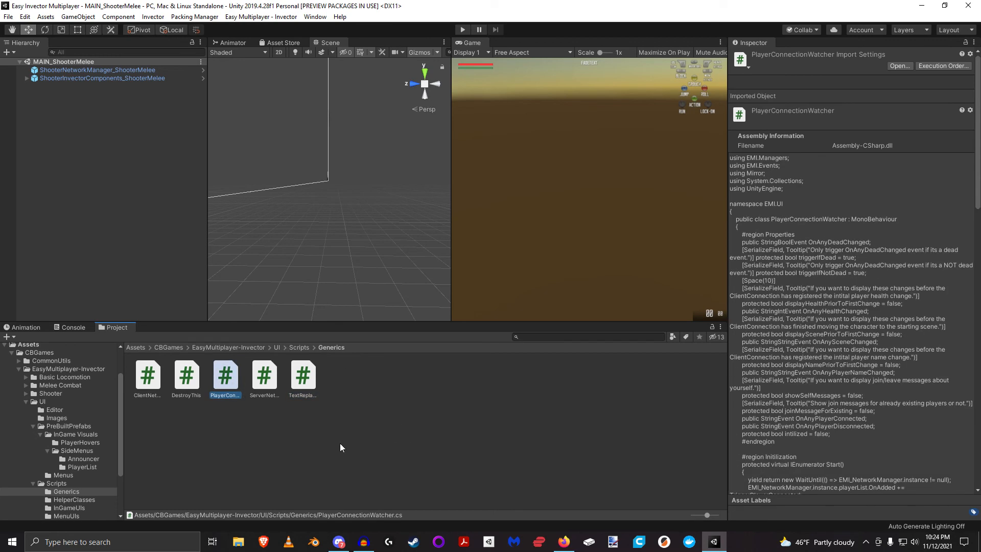
pyautogui.click(185, 375)
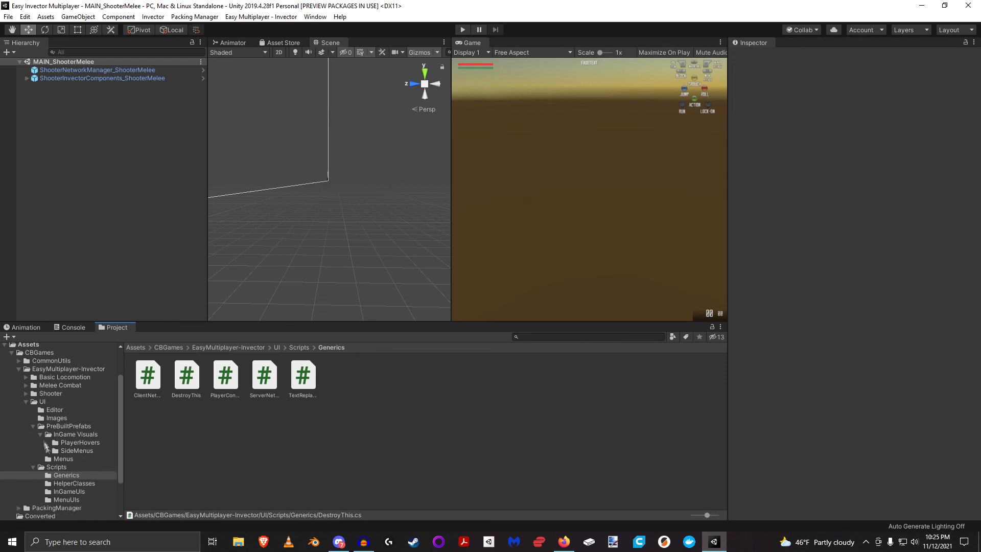
pyautogui.click(69, 426)
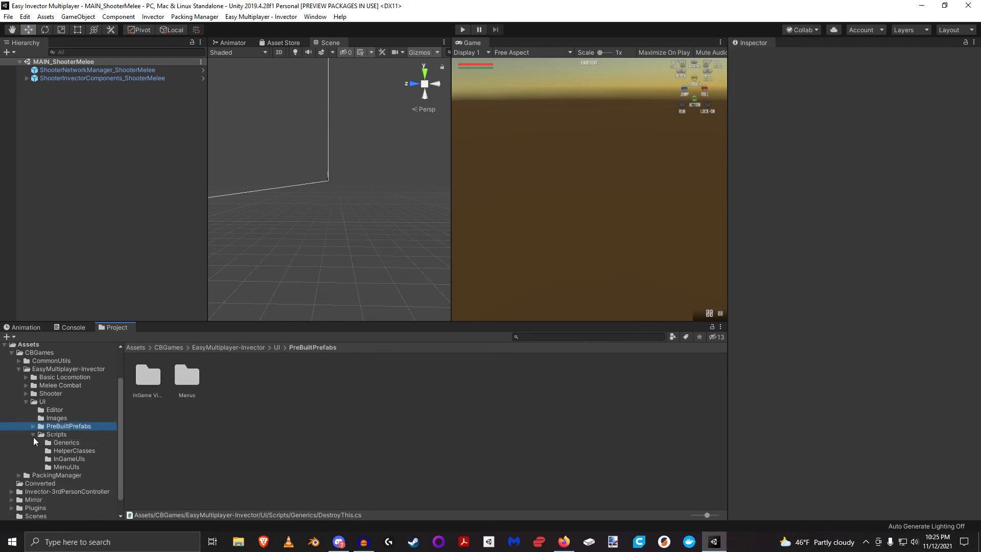